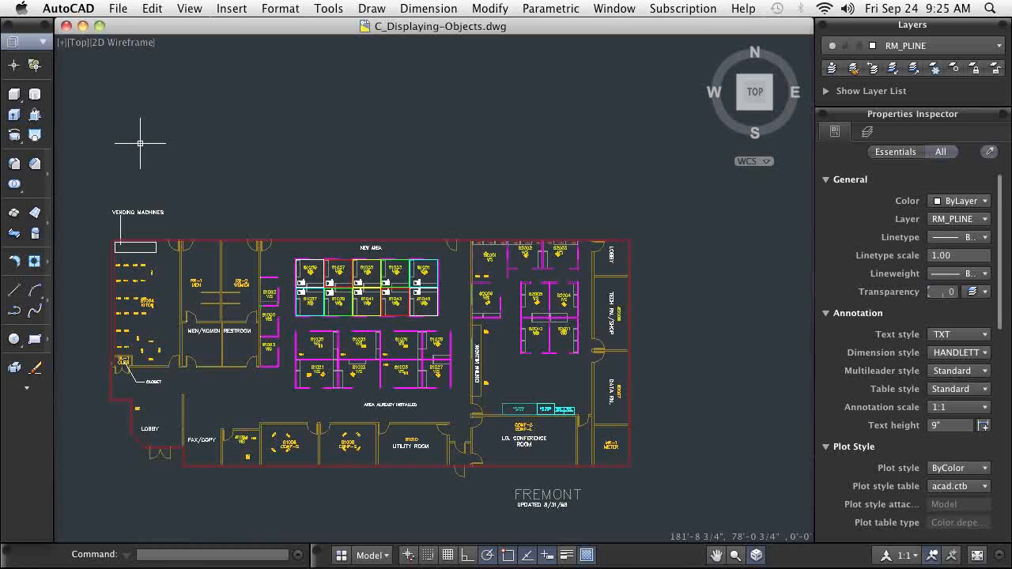
mouse_move(690, 367)
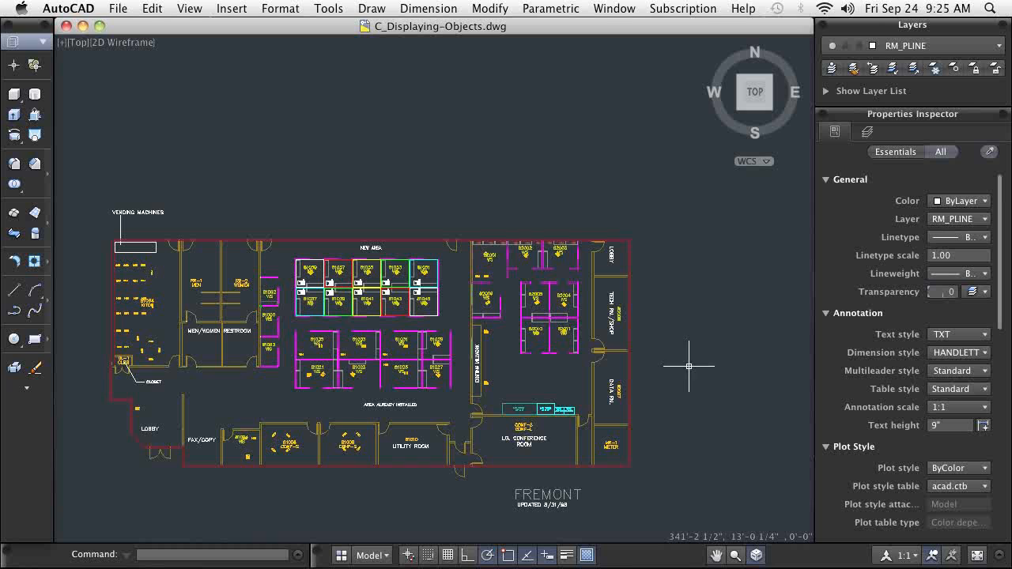
mouse_move(715, 554)
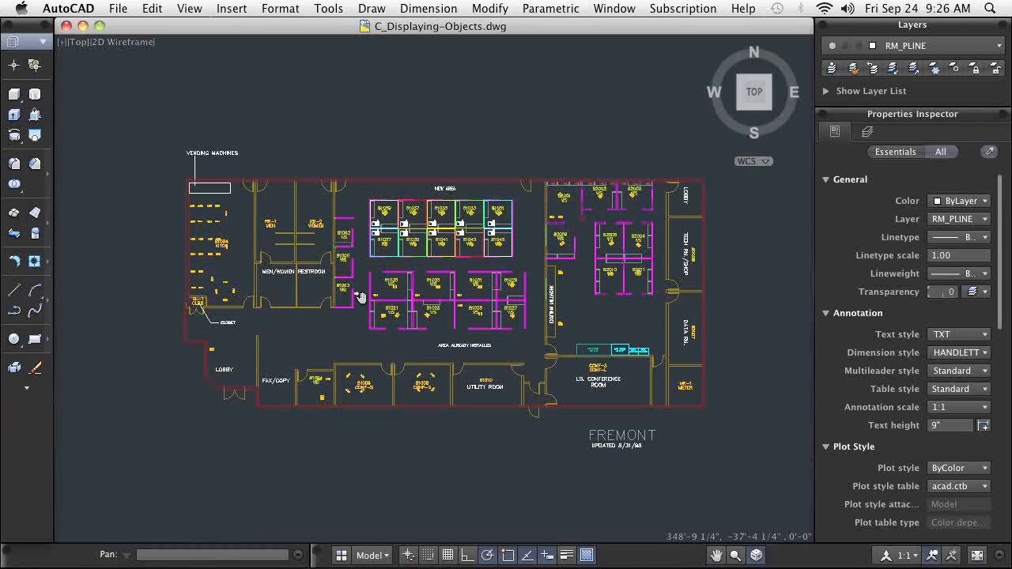
Step: Pan the floor plan to bring the NEW AREA workstation cubicles into view
left_click_drag(362, 297, 372, 288)
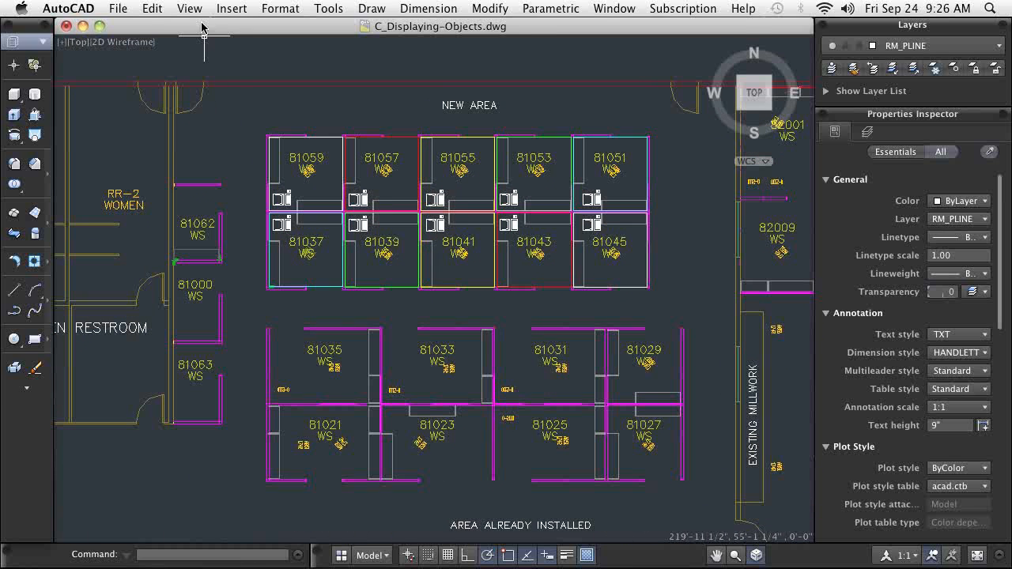
Step: Zoom out to show the plan from the vending machines to the conference room
left_click(190, 9)
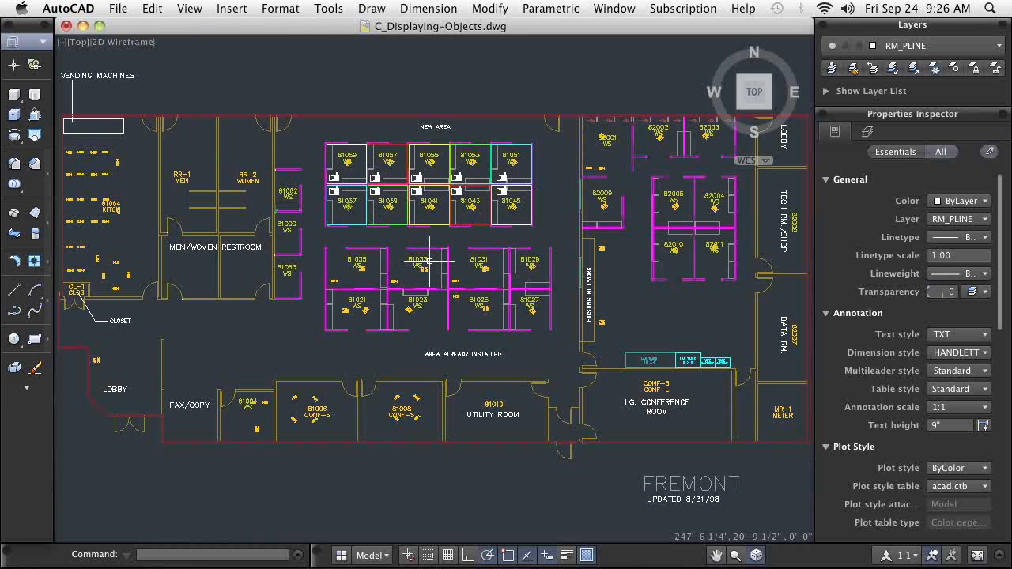
mouse_move(446, 282)
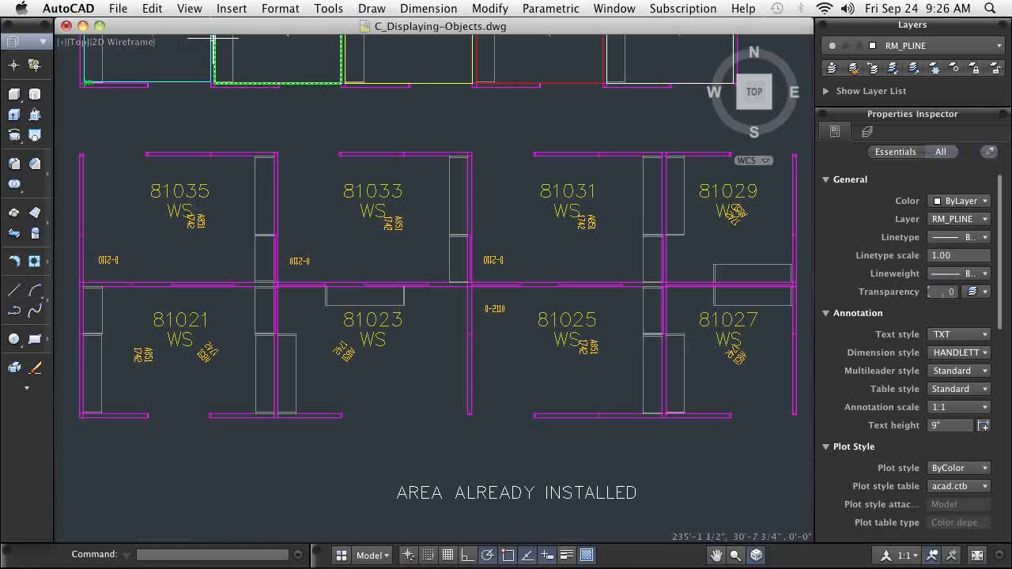
Step: Use View > Zoom > Previous to restore the full Fremont floor plan view
left_click(190, 10)
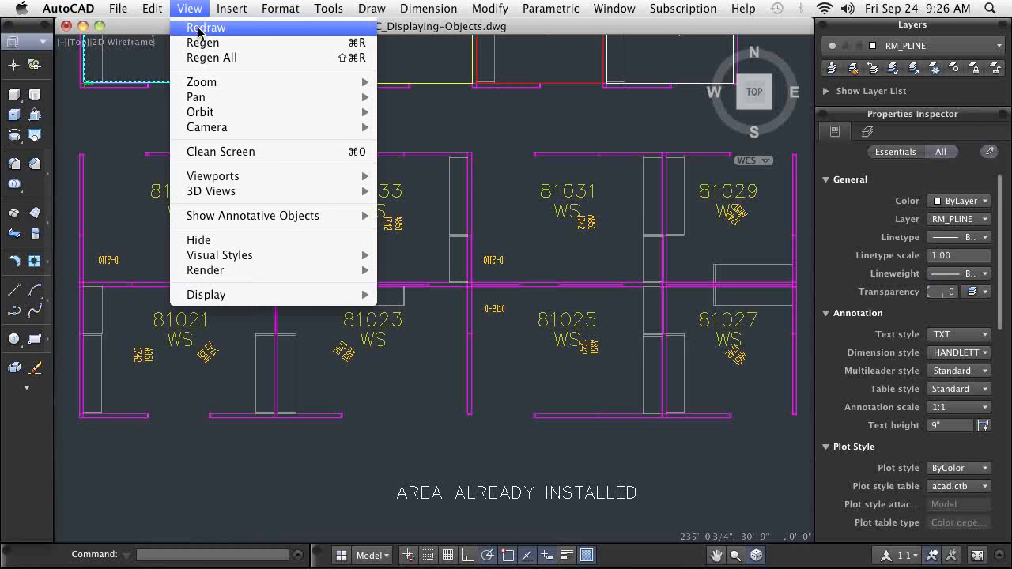
mouse_move(201, 82)
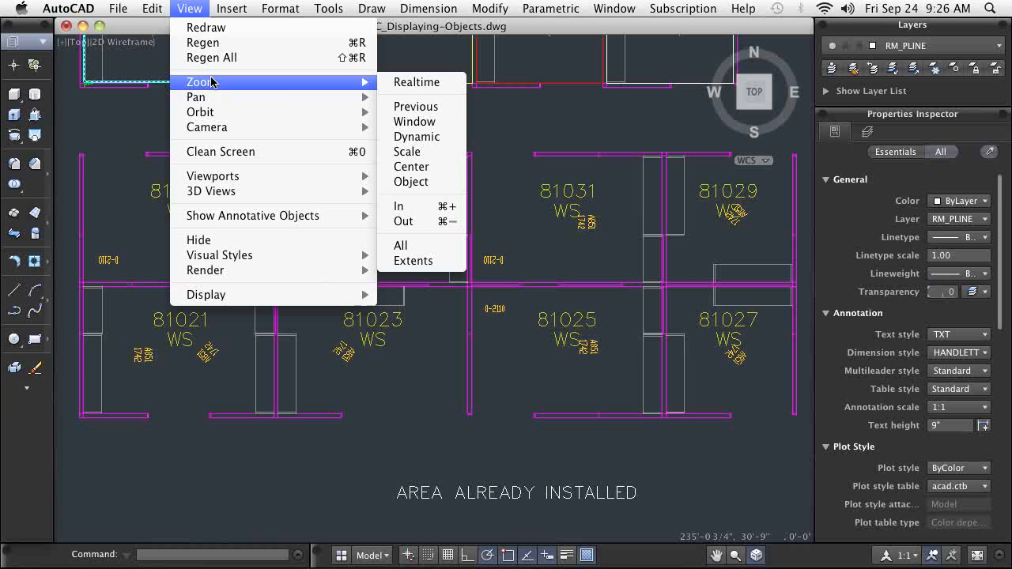
mouse_move(414, 108)
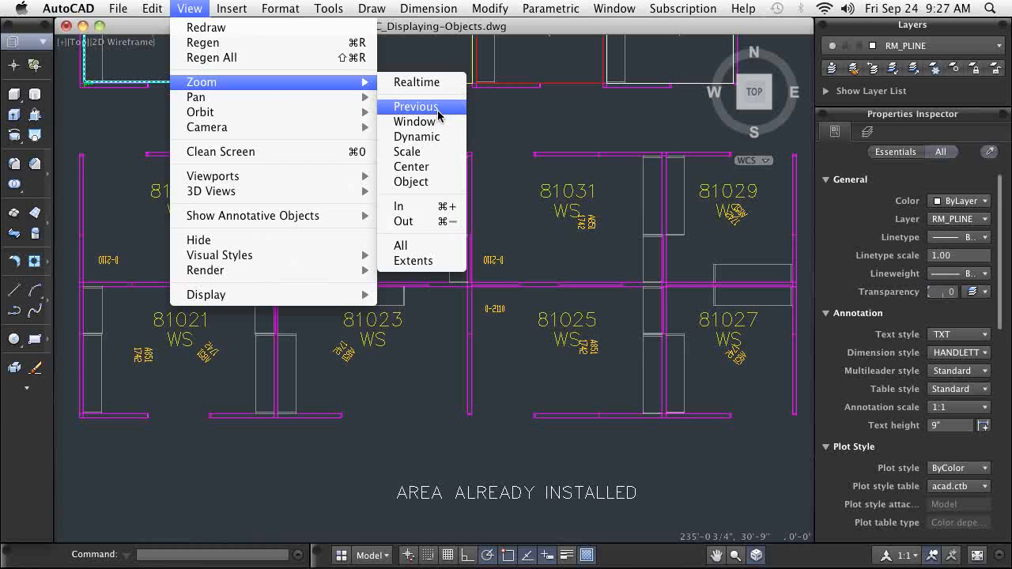
left_click(415, 108)
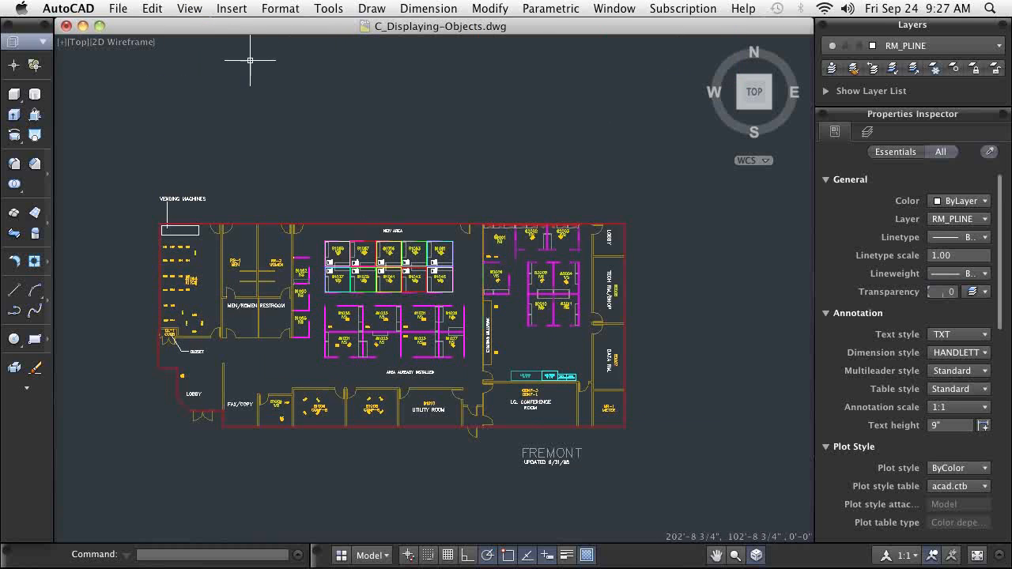
left_click(190, 9)
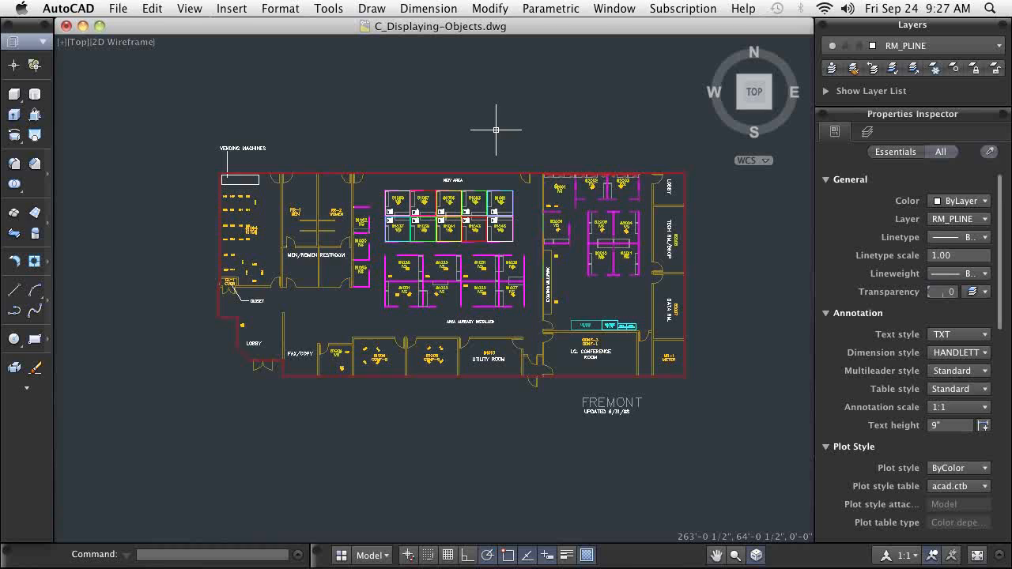
mouse_move(450, 102)
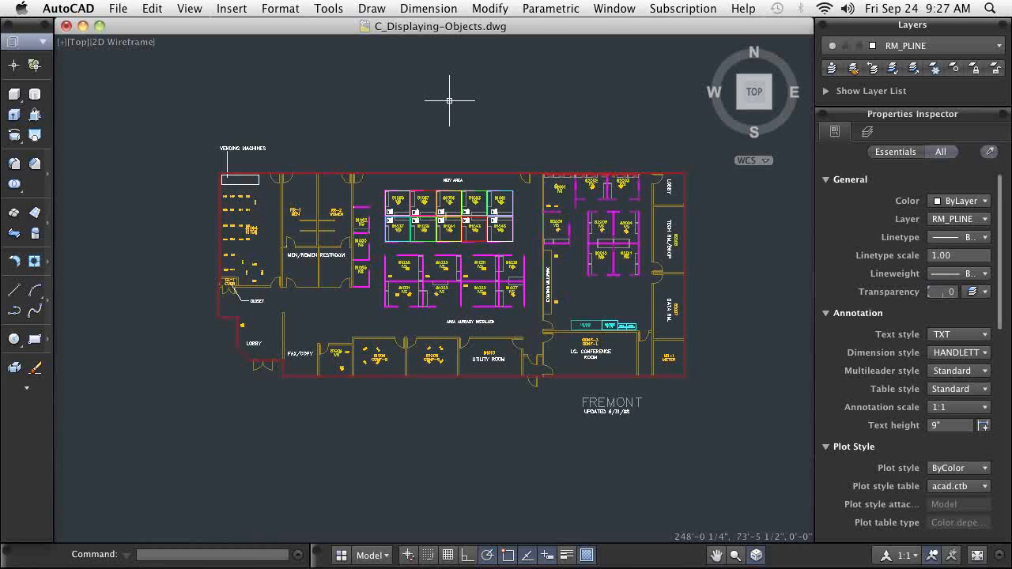